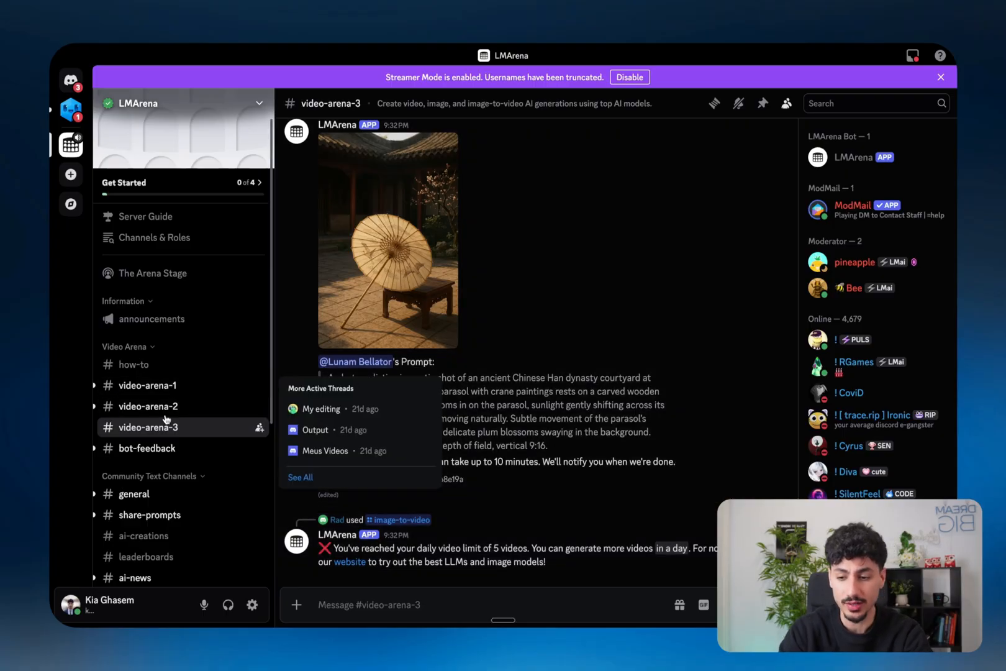
Start a slash command in video-arena-3 to show the LMArena bot commands.
text(/)
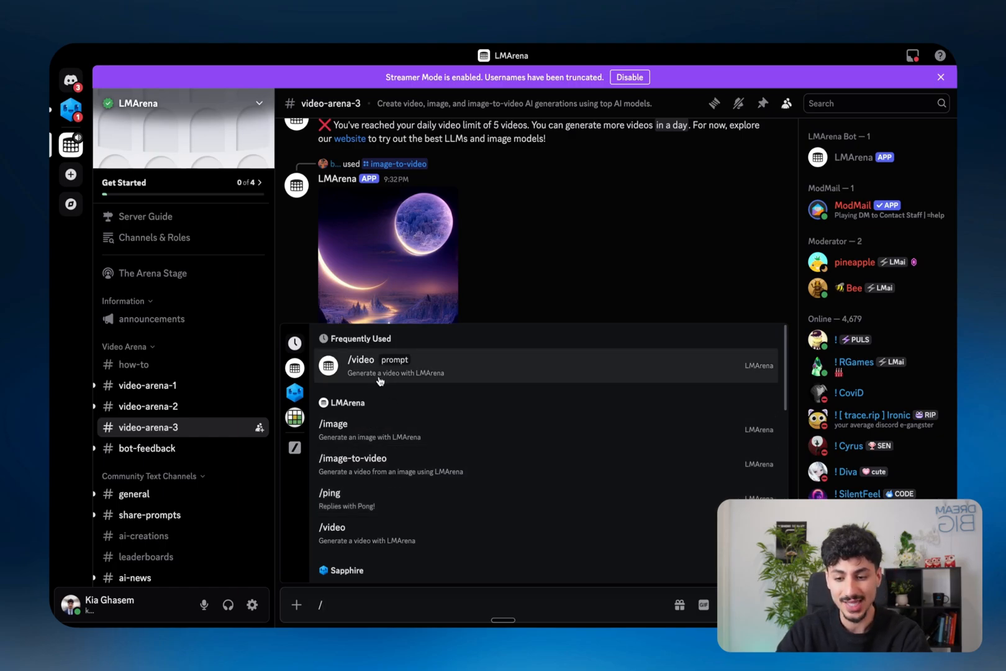
mouse_move(351, 464)
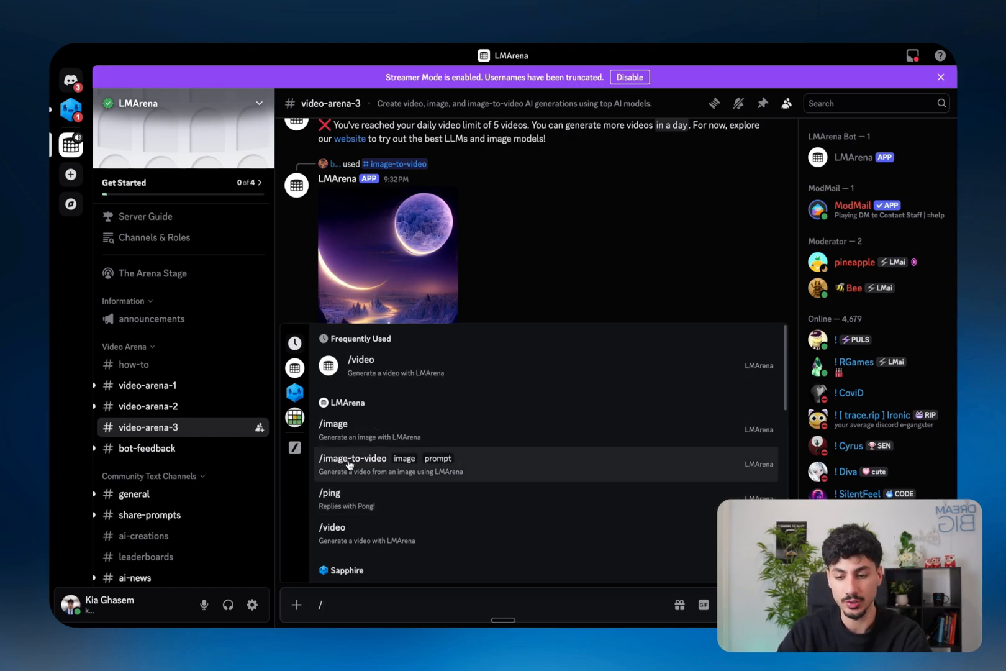
Request /image-to-video with the prompt 'Create a video of the men shaking hands.'.
click(352, 458)
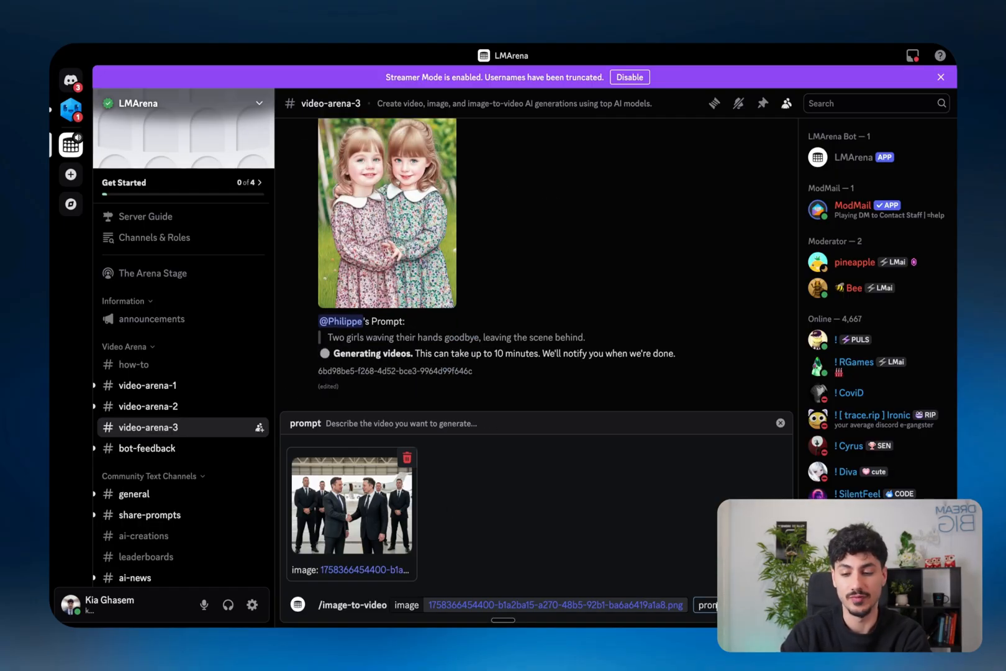
text(Create a video of the men shaking hands.)
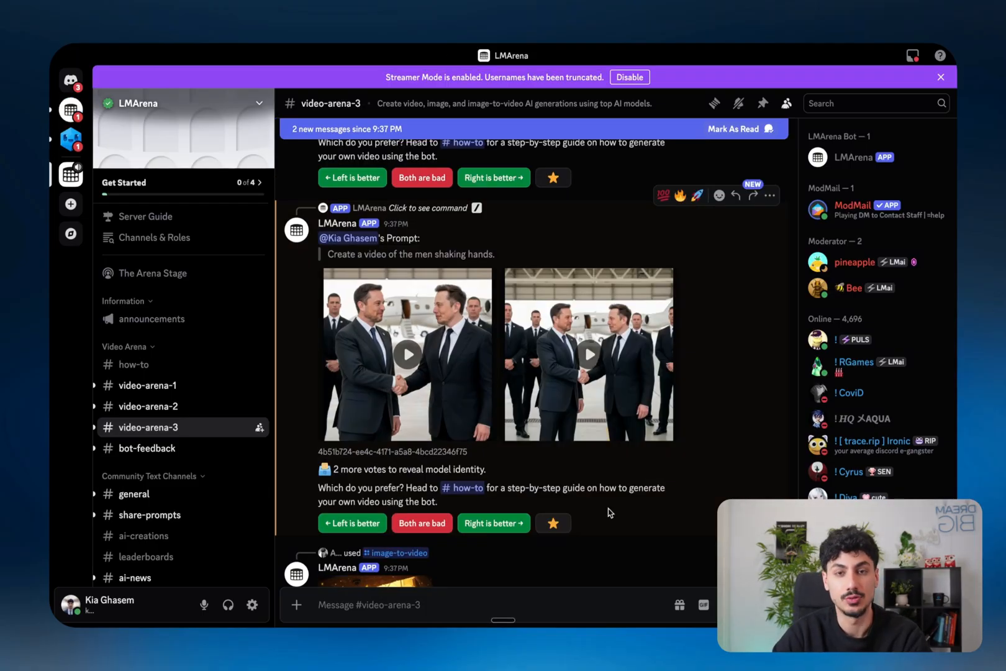
mouse_move(440, 349)
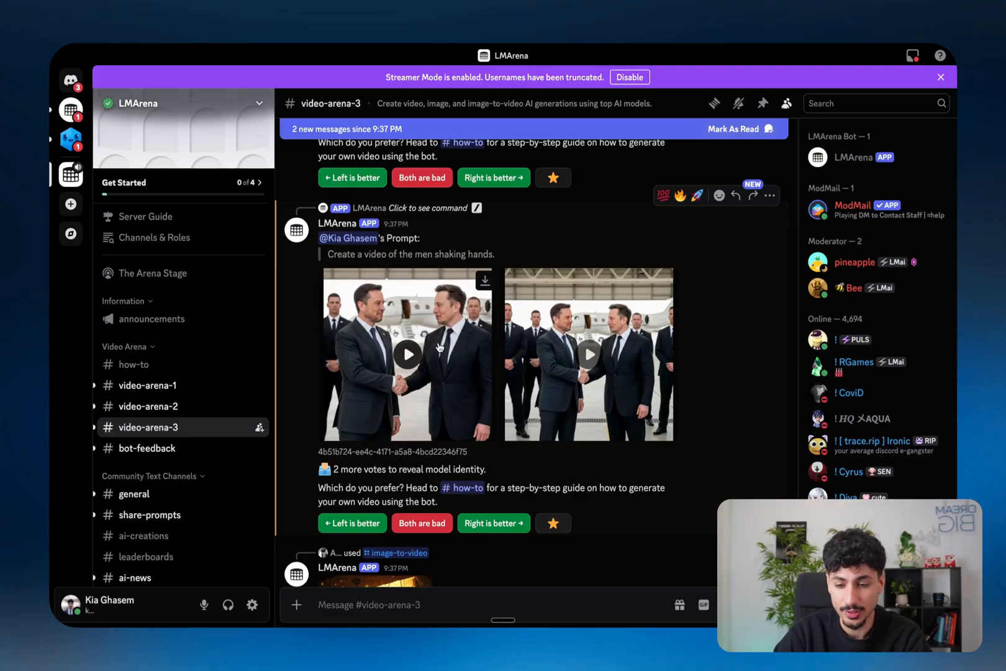
Watch the first handshake video, close the viewer, and vote 'Right is better'.
click(406, 353)
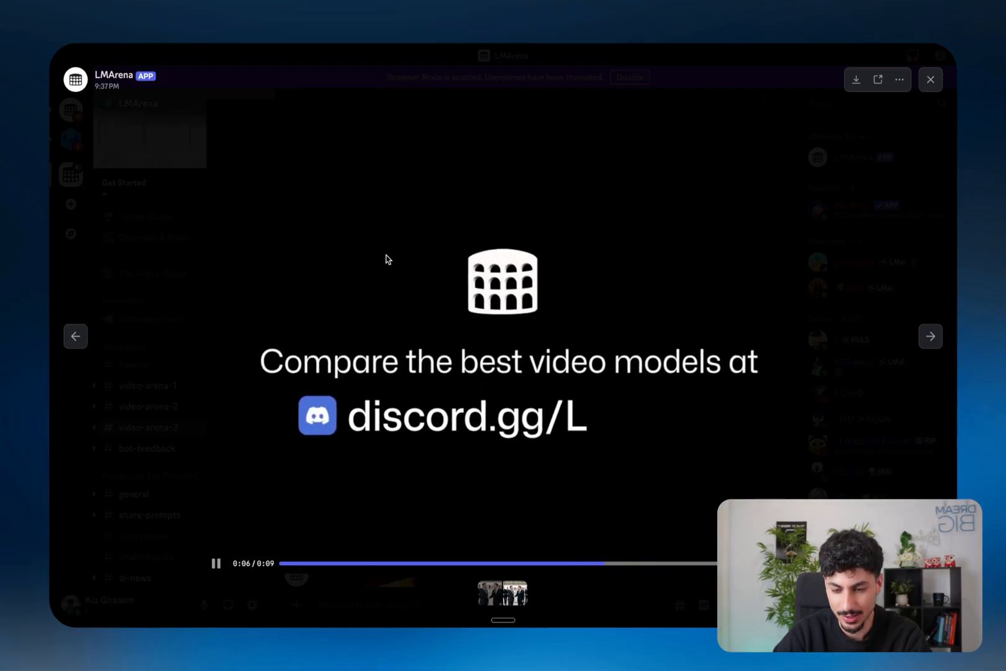
click(930, 79)
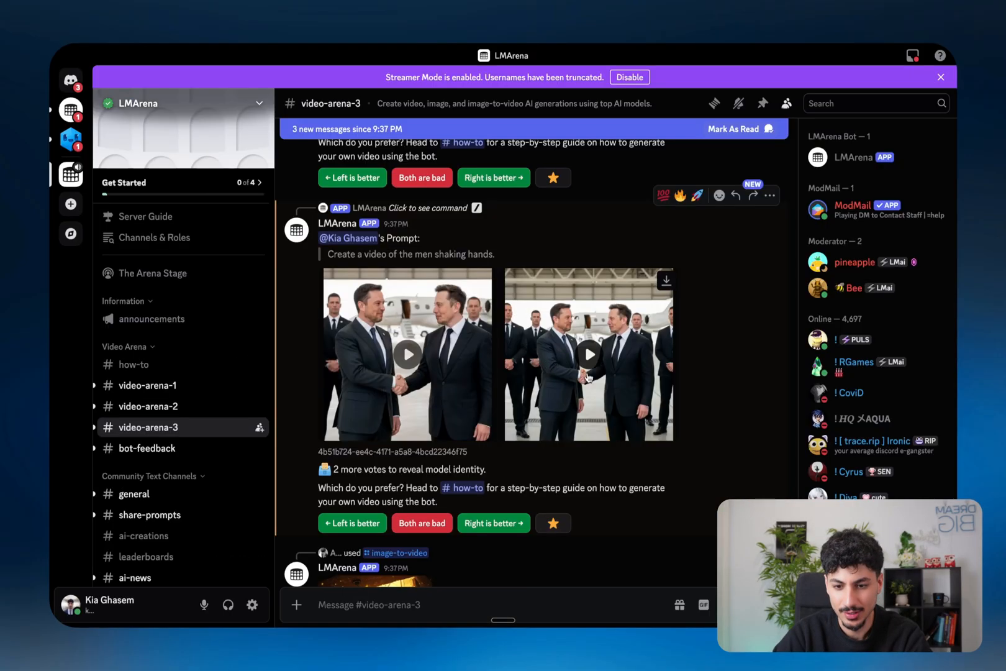
click(494, 523)
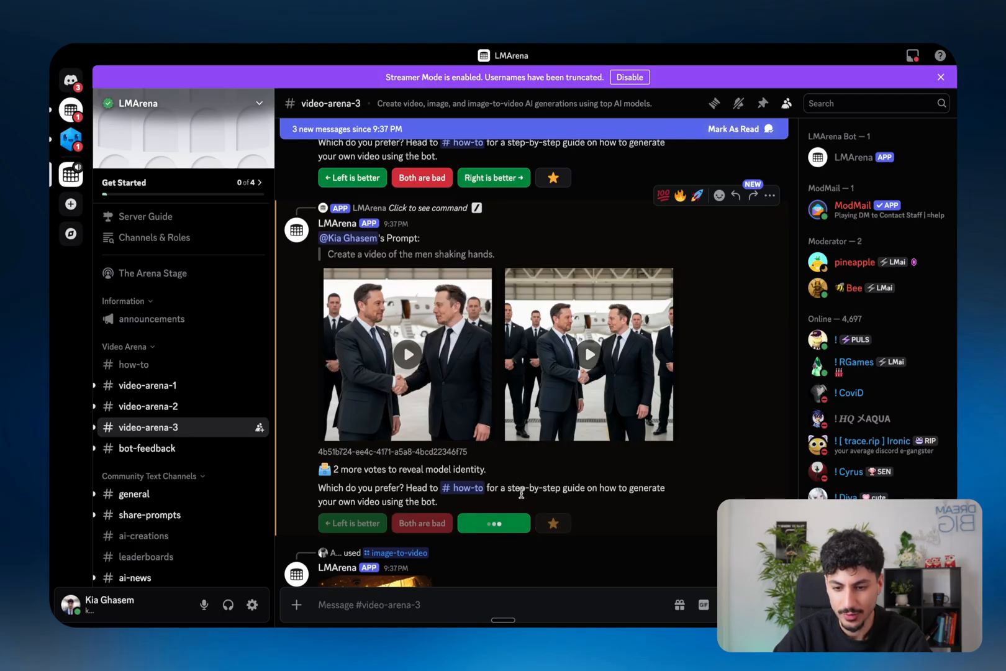